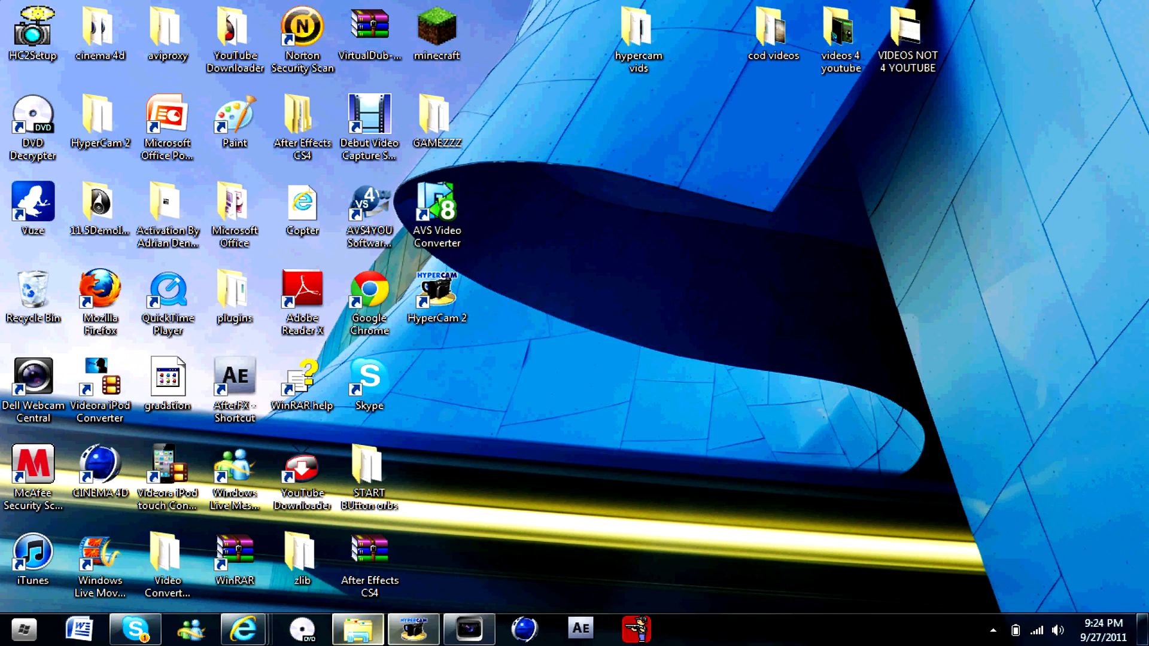
mouse_move(645, 118)
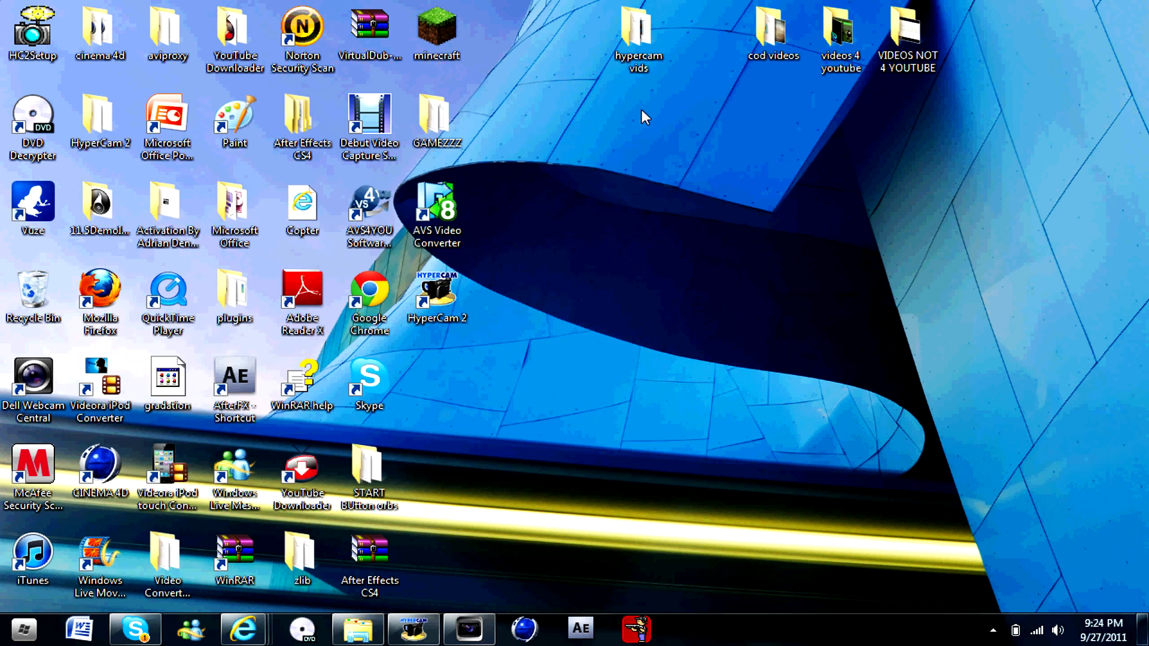
Step: View the wager match zoo rendered (119 MB) and compressed (334 MB) clip details in the cod videos folder
double_click(772, 29)
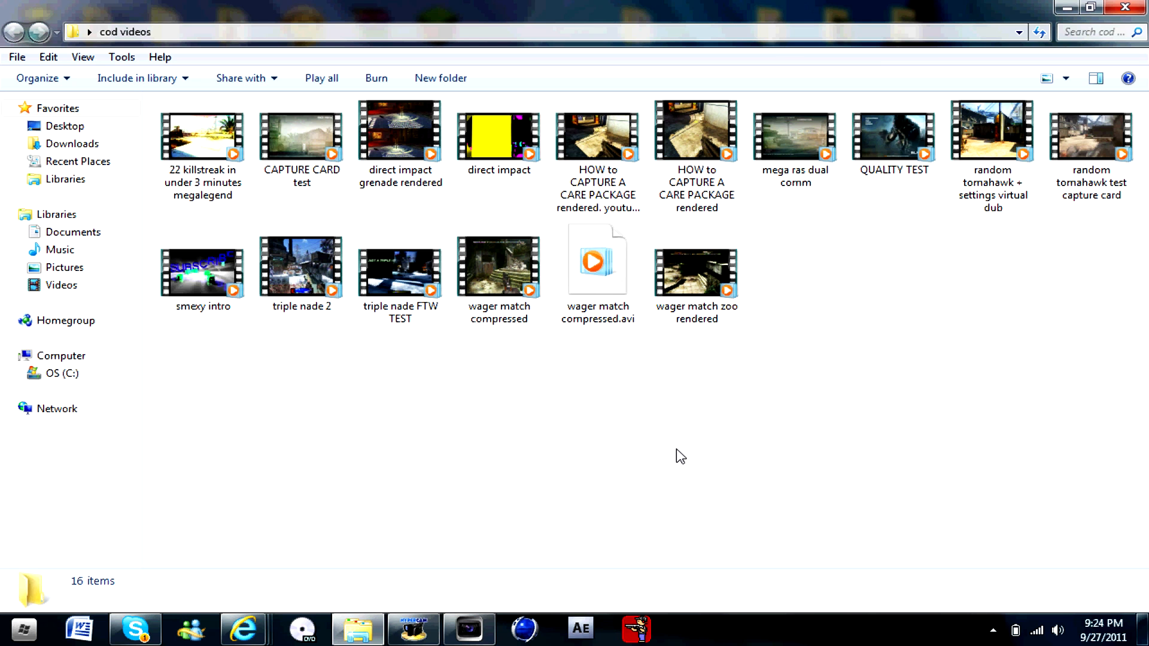
mouse_move(498, 272)
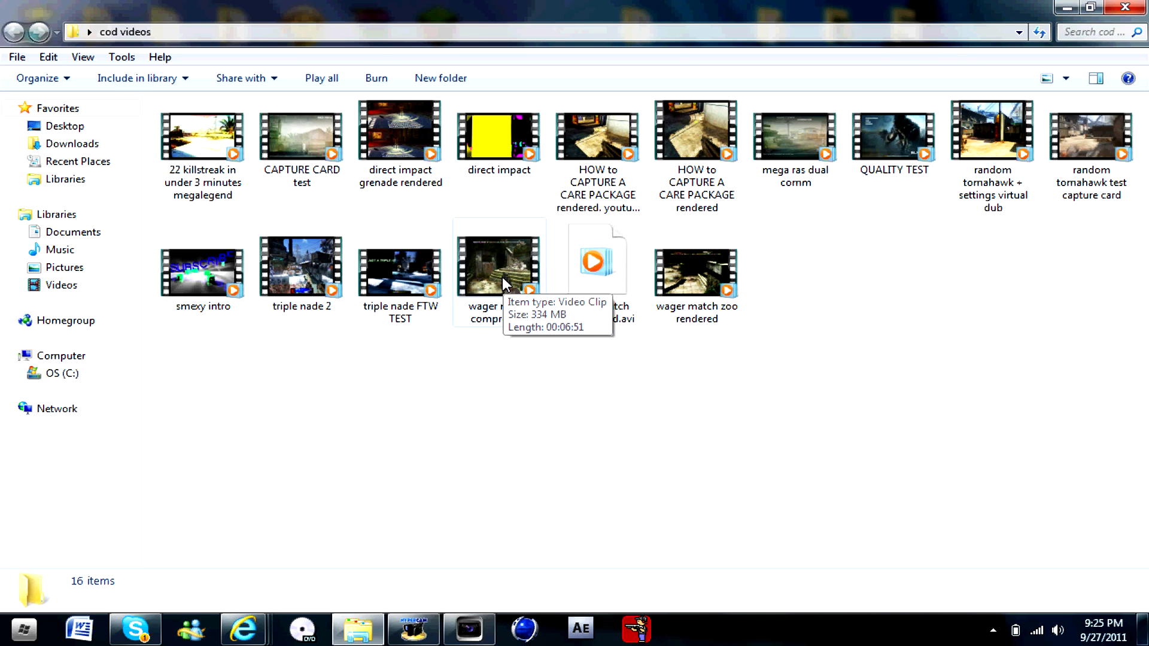
mouse_move(719, 307)
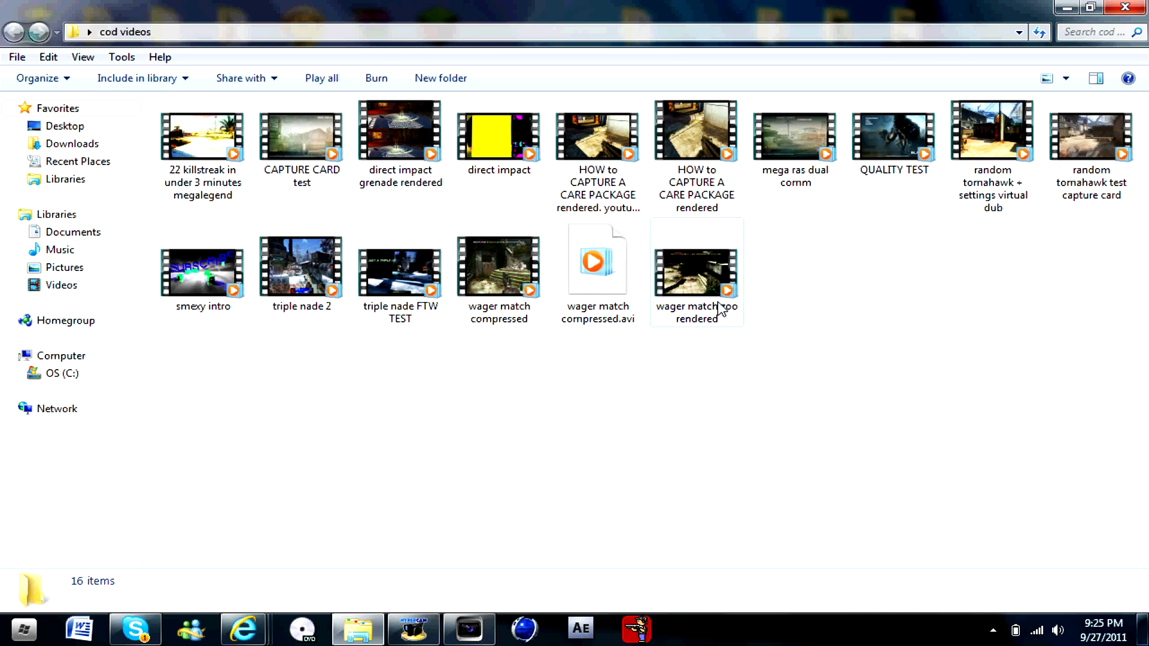
left_click(695, 270)
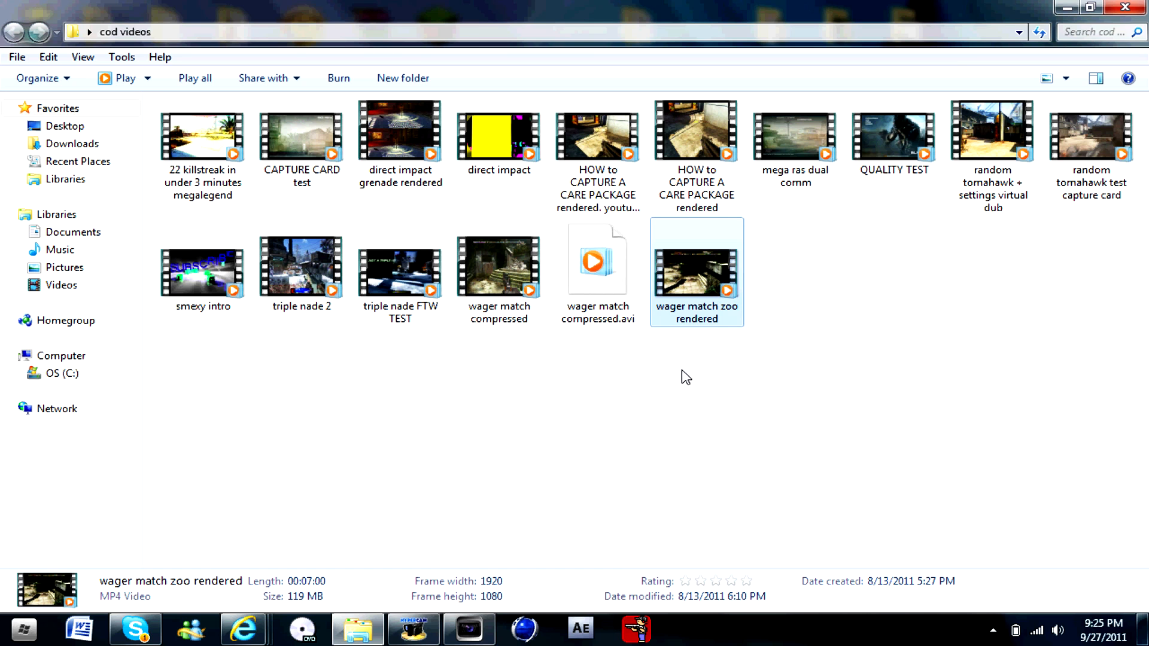
mouse_move(742, 399)
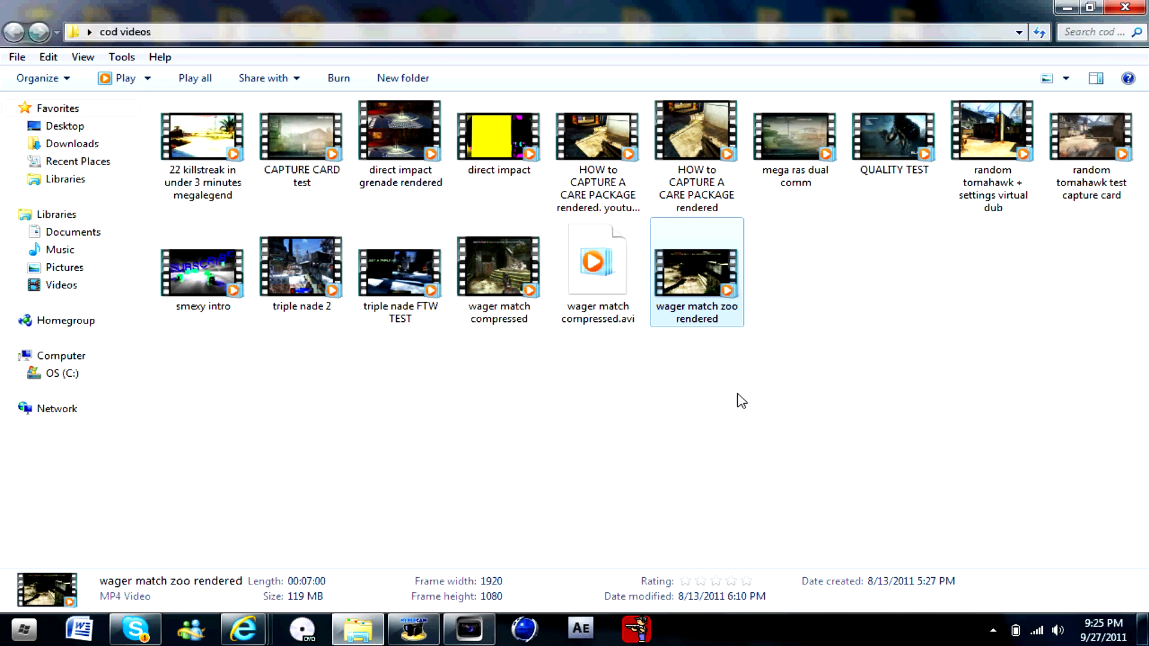
mouse_move(324, 602)
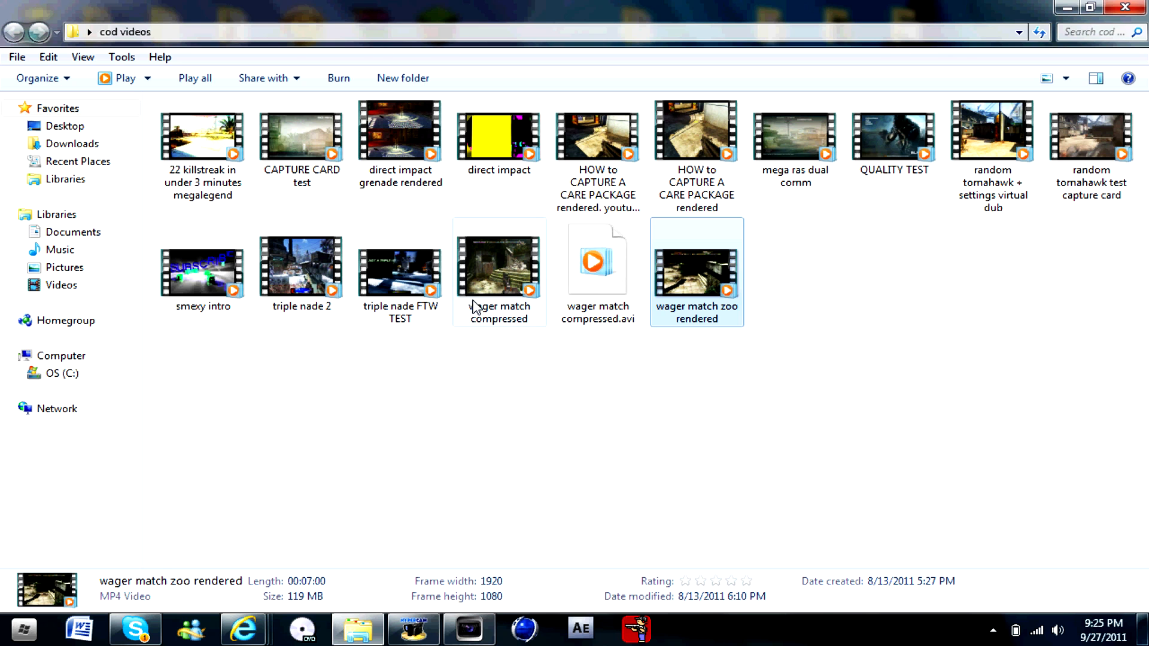
left_click(499, 263)
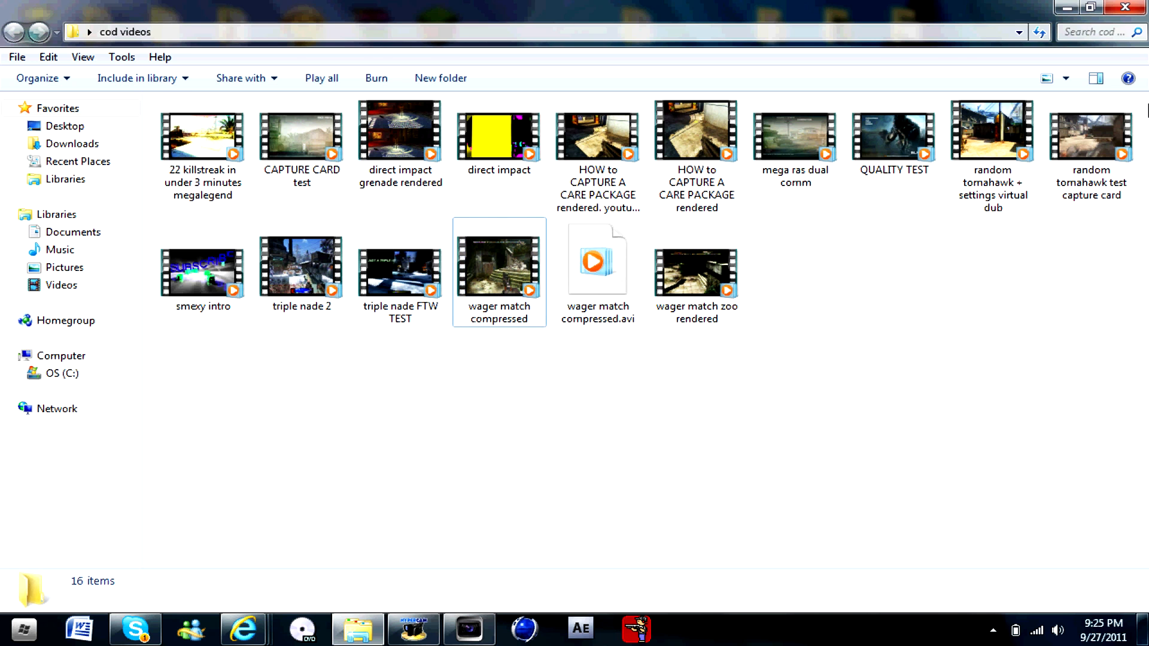
Step: Switch to the empty untitled Vegas Pro project from the taskbar
left_click(468, 629)
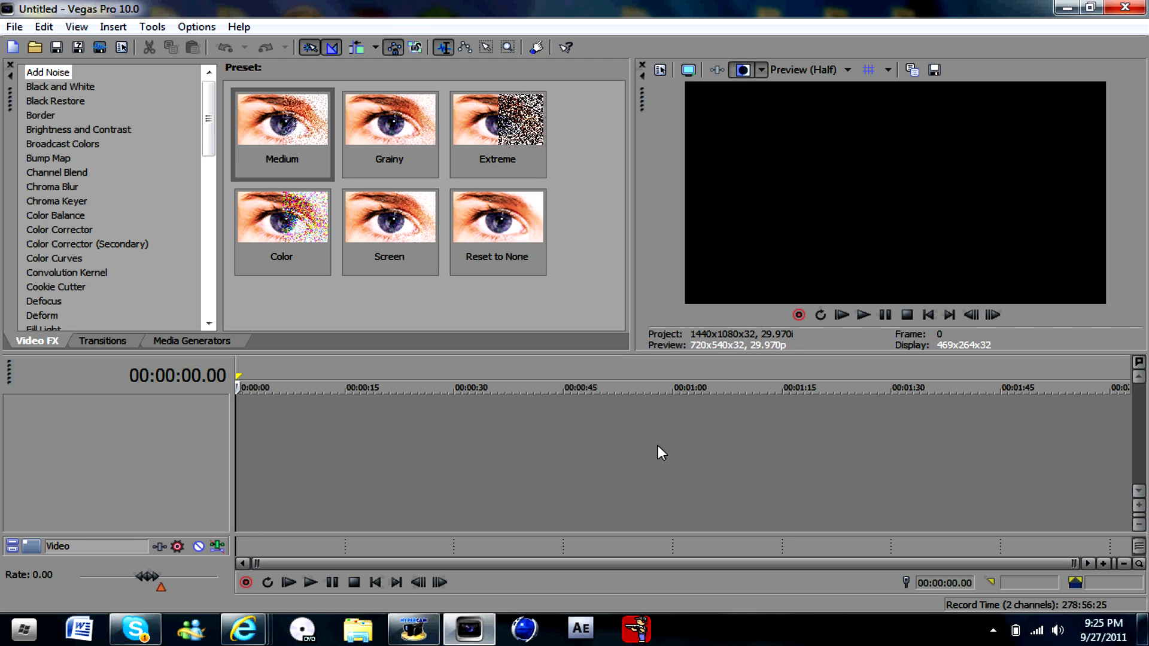
mouse_move(679, 295)
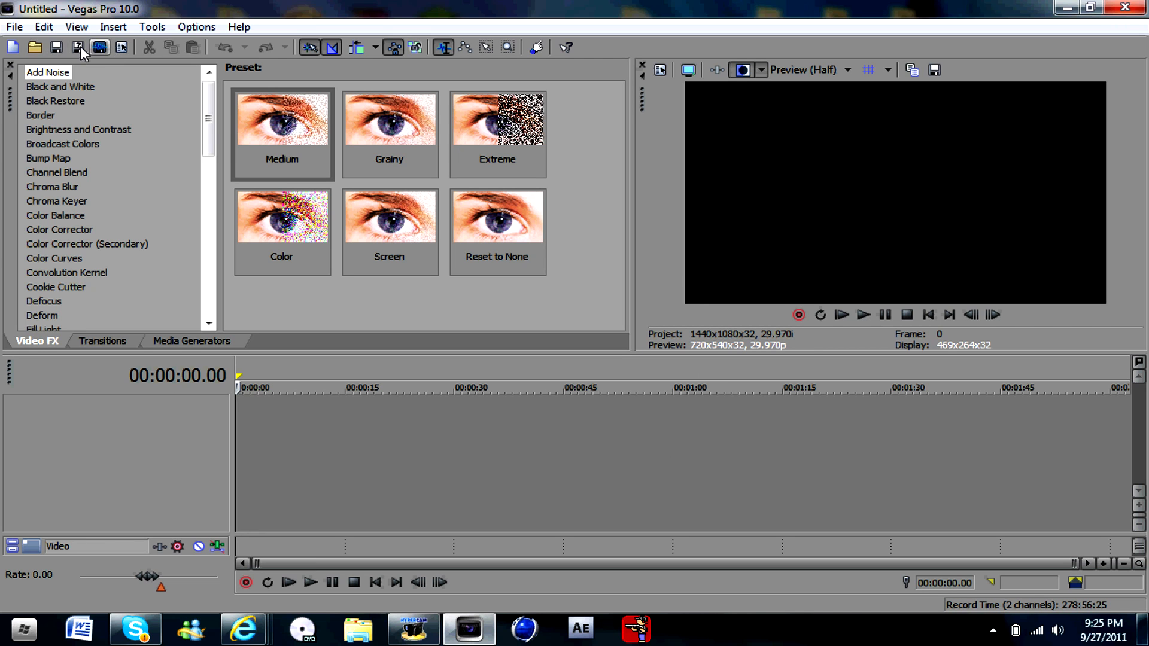
mouse_move(78, 46)
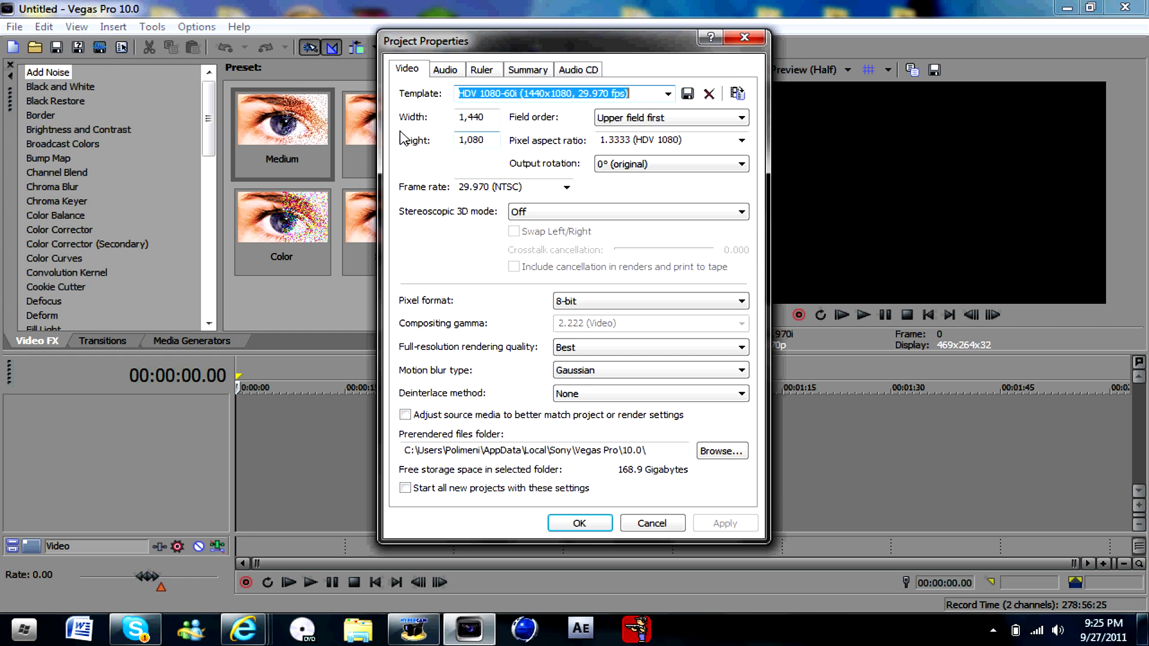
mouse_move(638, 93)
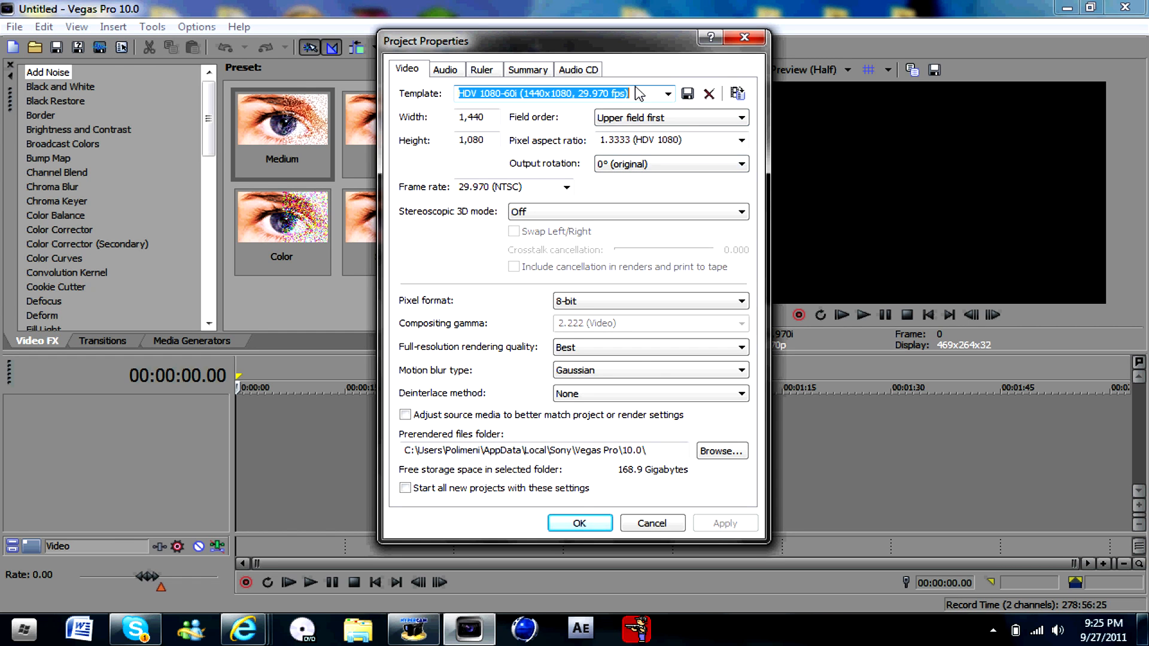
mouse_move(488, 94)
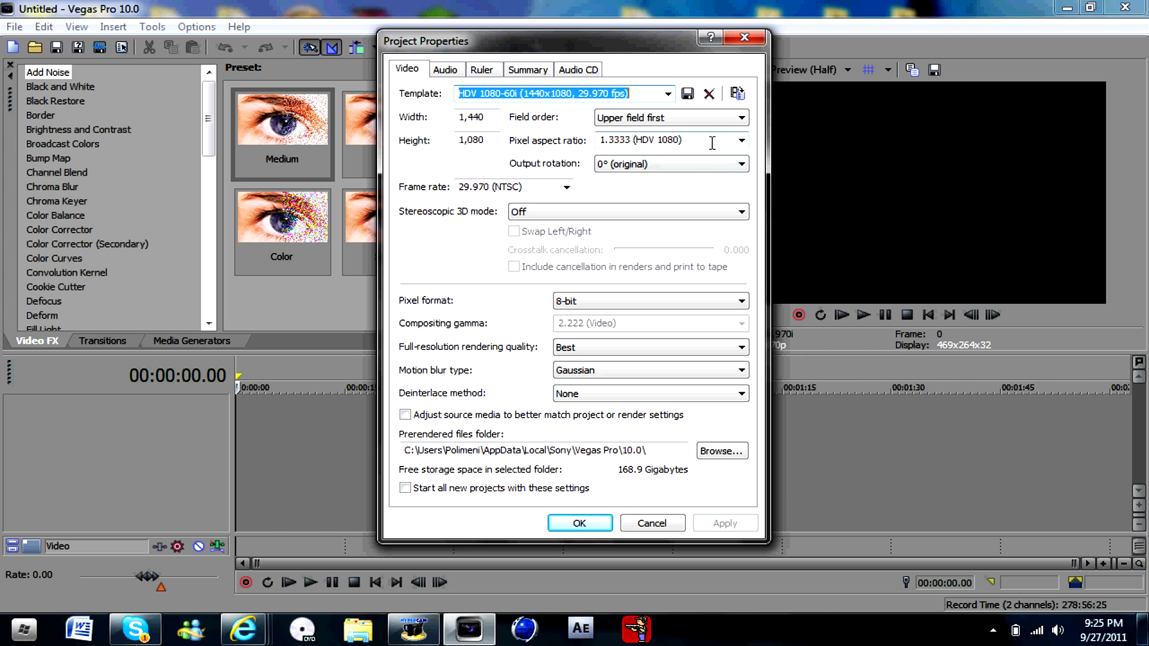
mouse_move(452, 176)
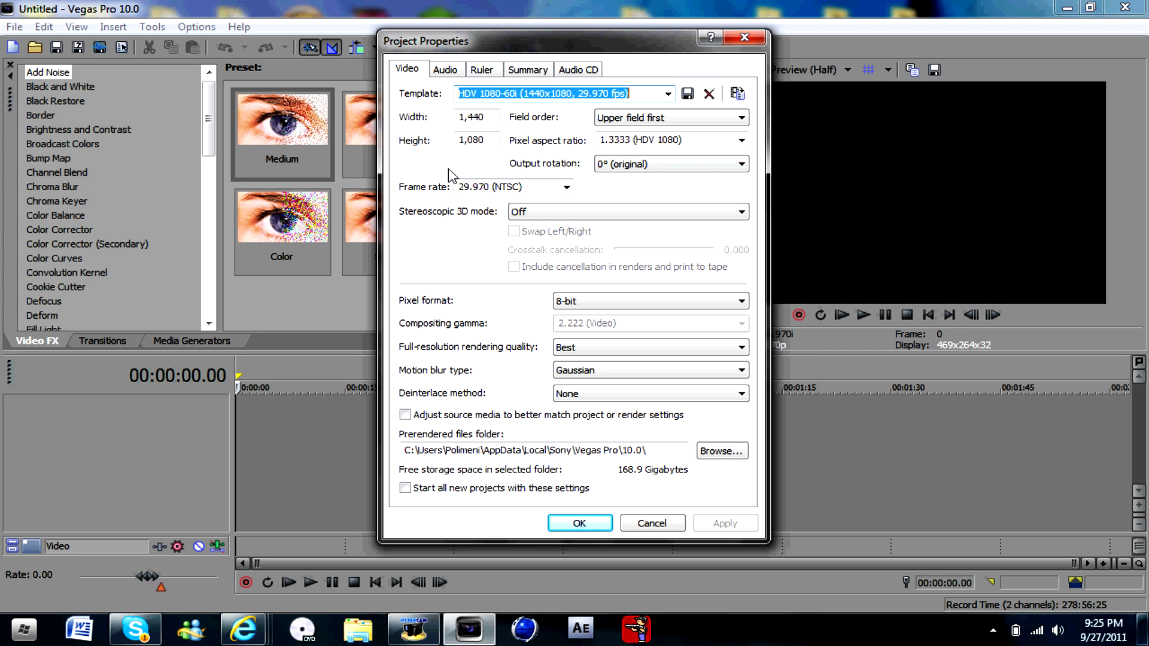
mouse_move(564, 212)
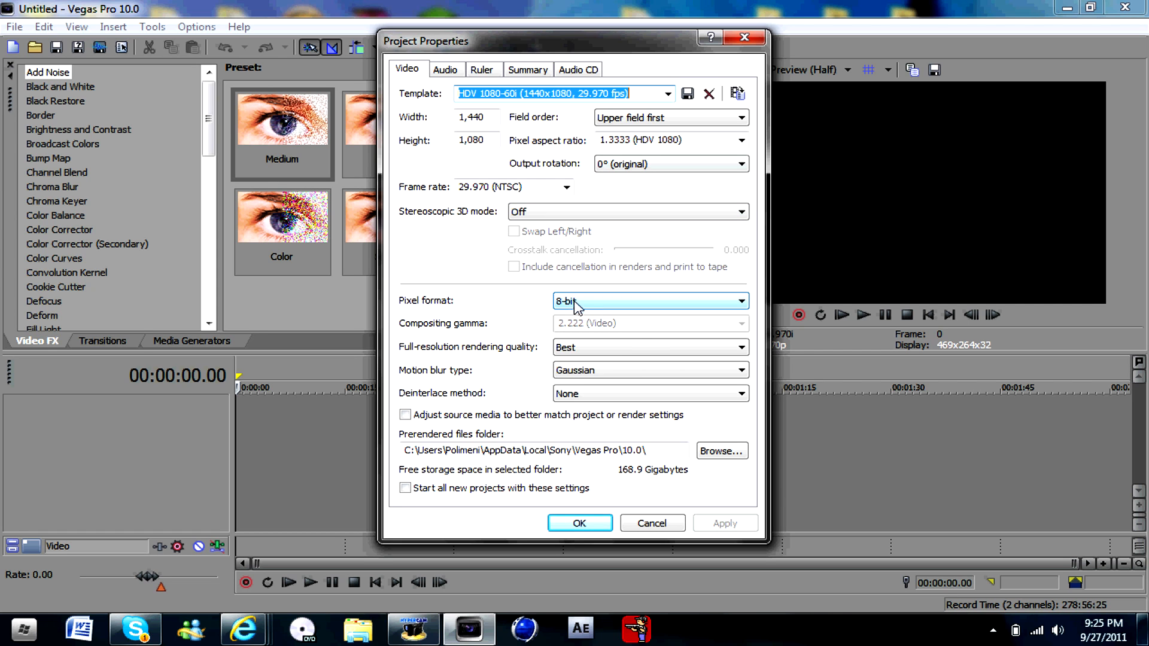
mouse_move(528, 357)
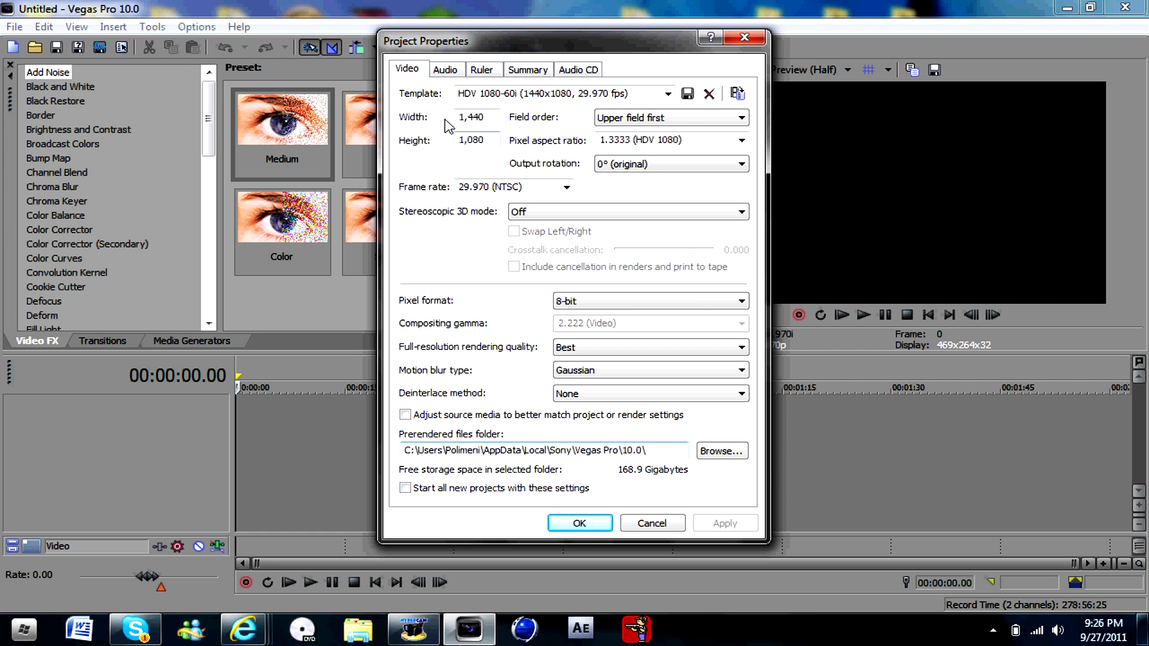
Step: Review the Audio, Ruler and Audio CD pages of Project Properties without changes
left_click(446, 69)
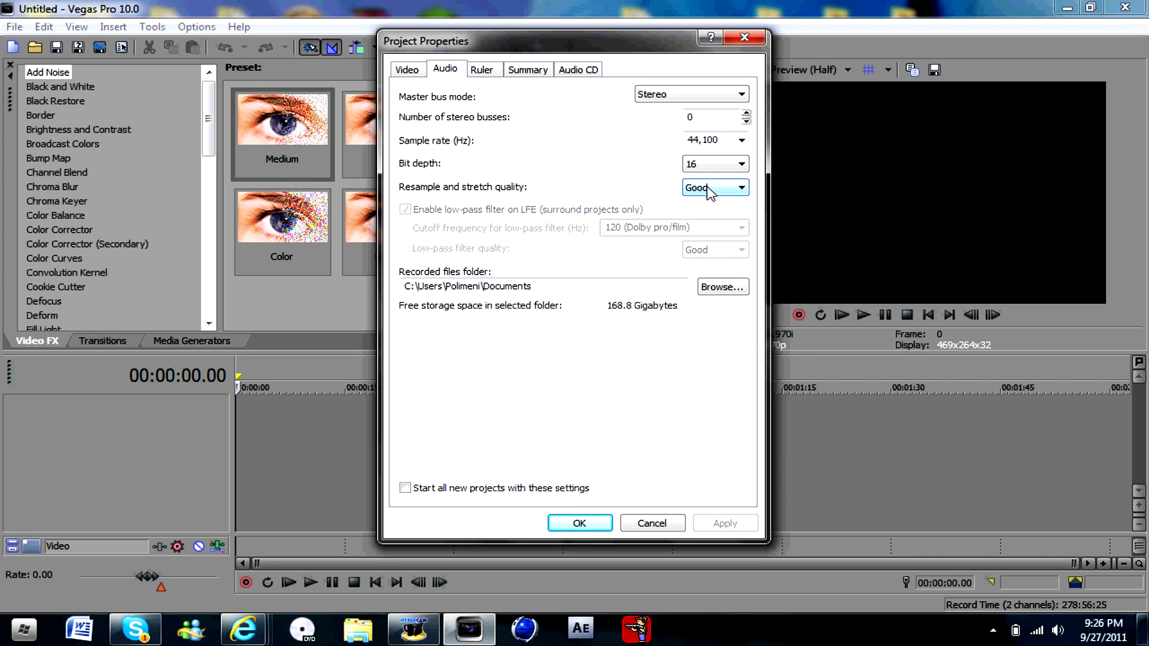
mouse_move(728, 117)
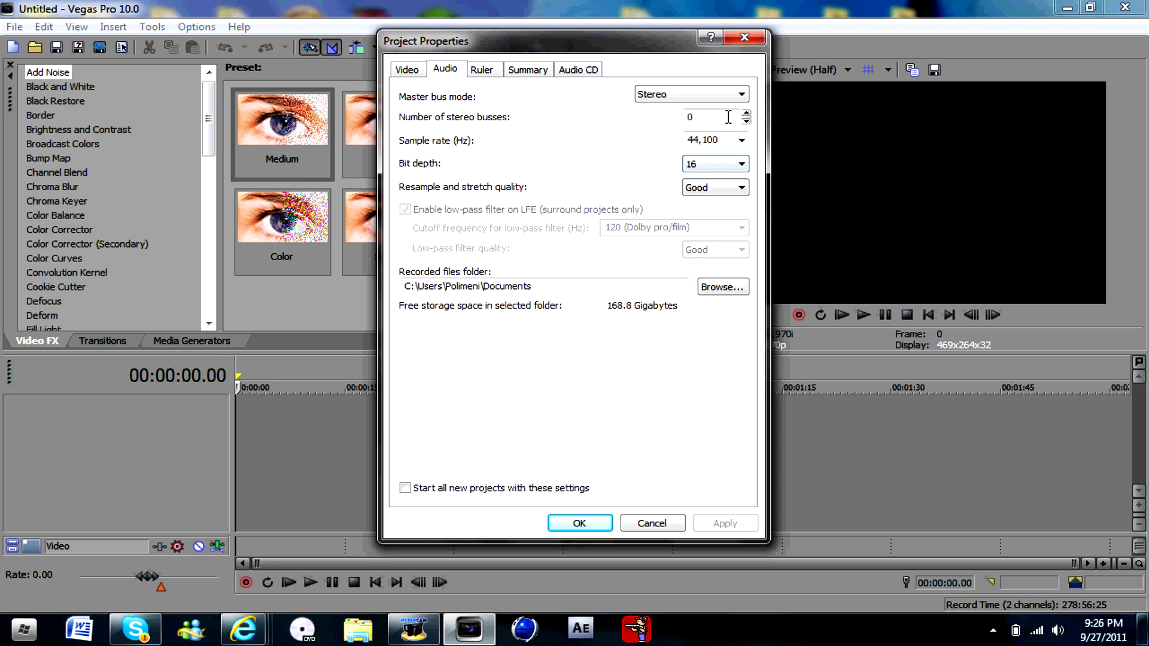
left_click(482, 70)
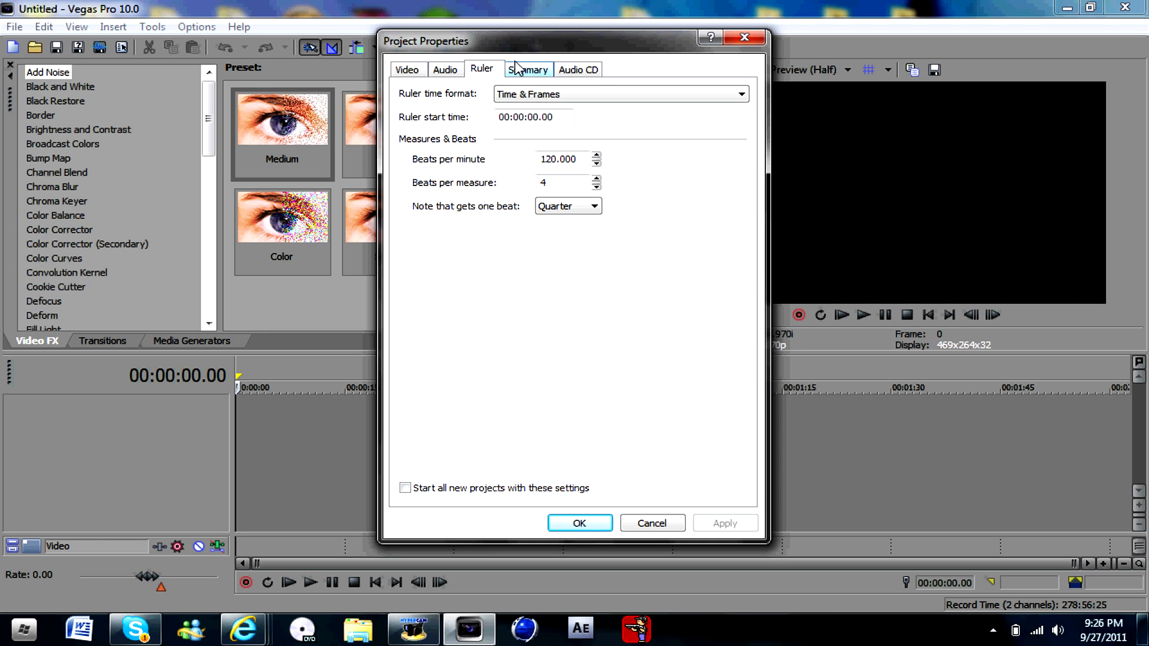
left_click(578, 69)
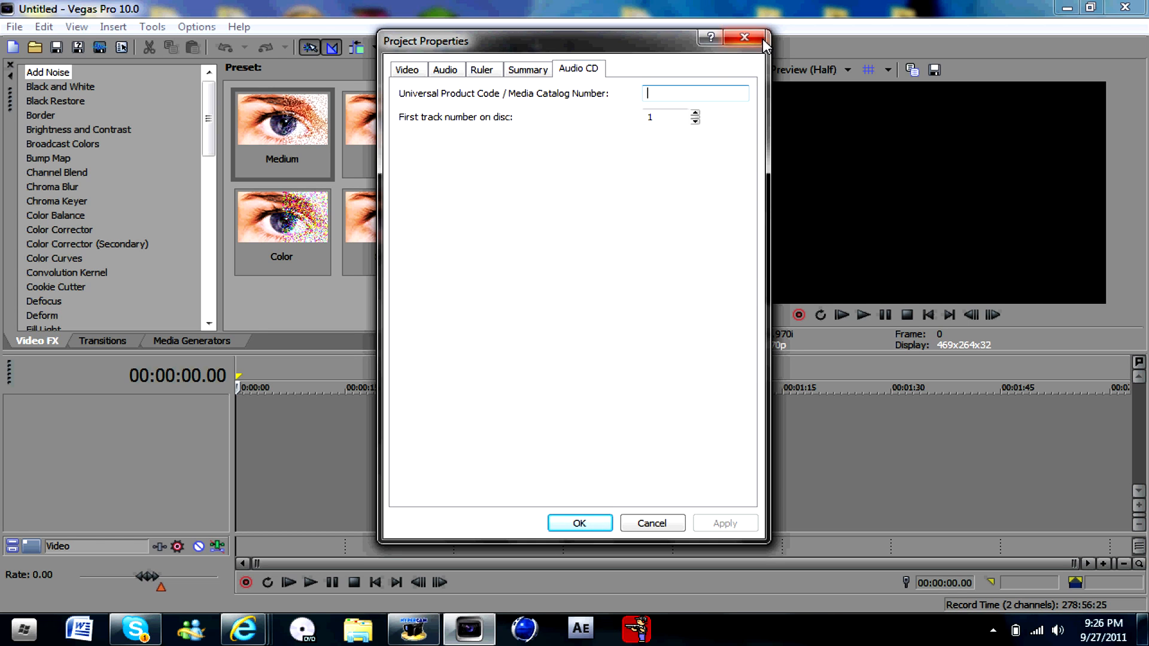
mouse_move(403, 80)
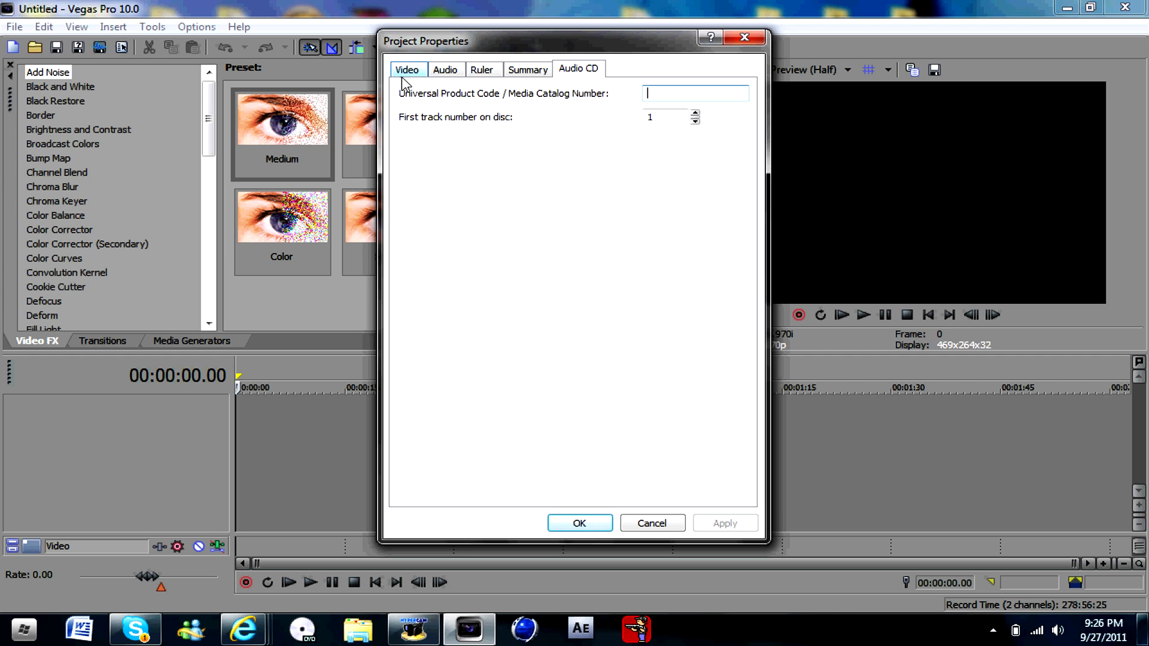
Step: Apply the saved 'widescreen compresssssss' 1440×1080 29.970 fps video template and confirm the properties
left_click(407, 70)
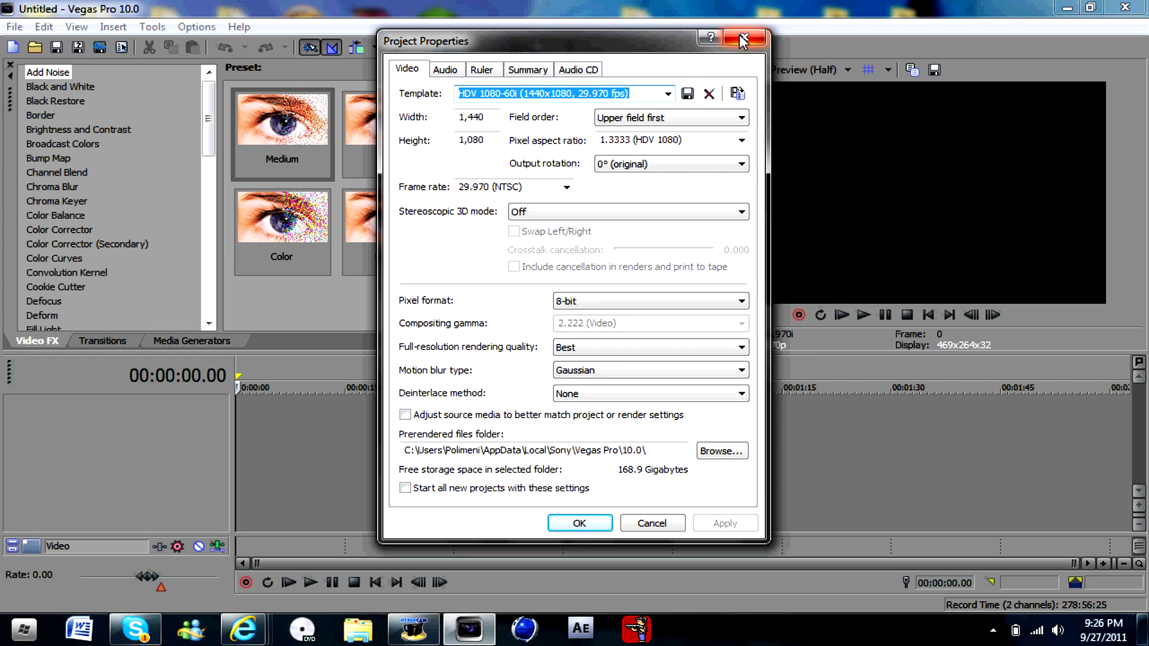
left_click(665, 93)
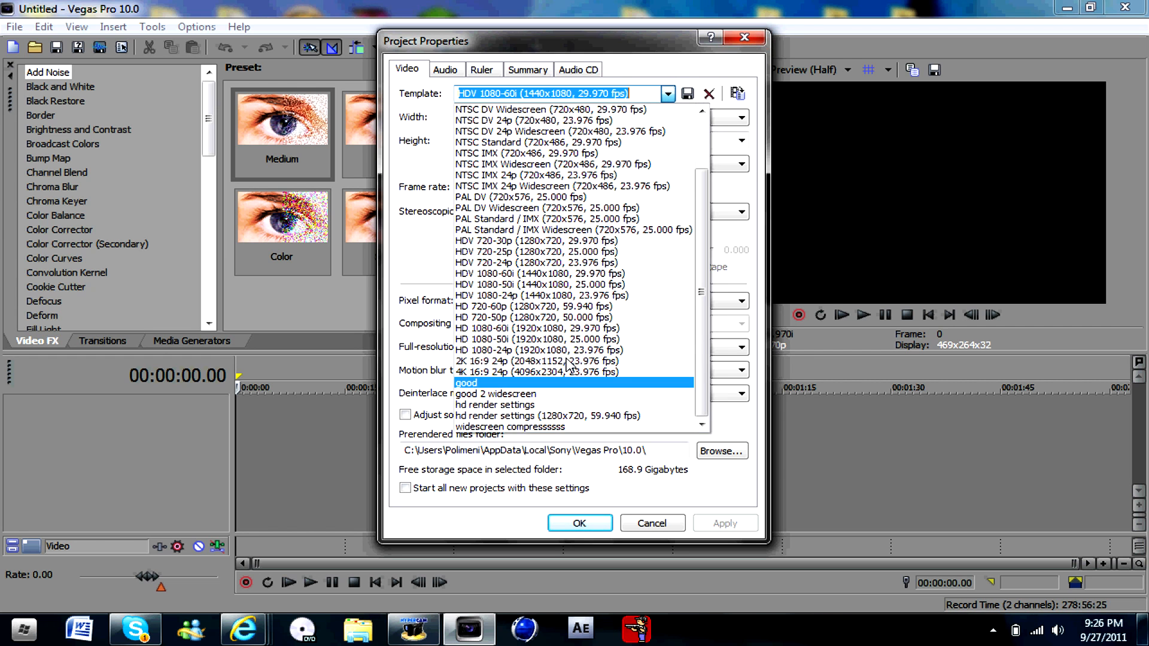
left_click(504, 426)
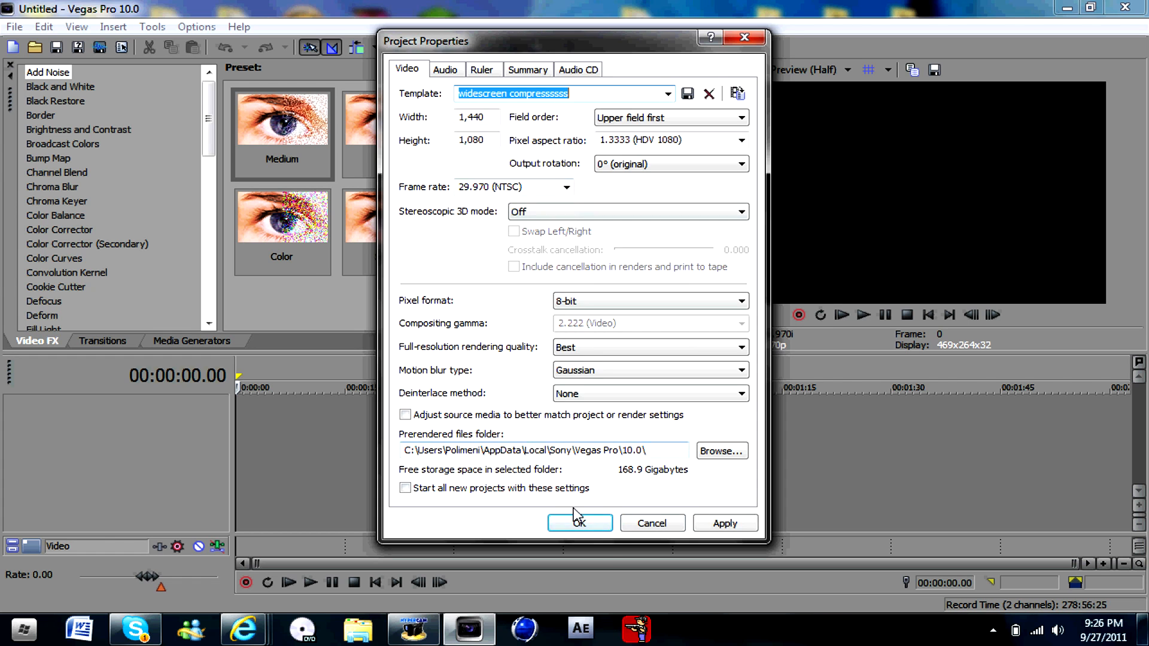
left_click(579, 523)
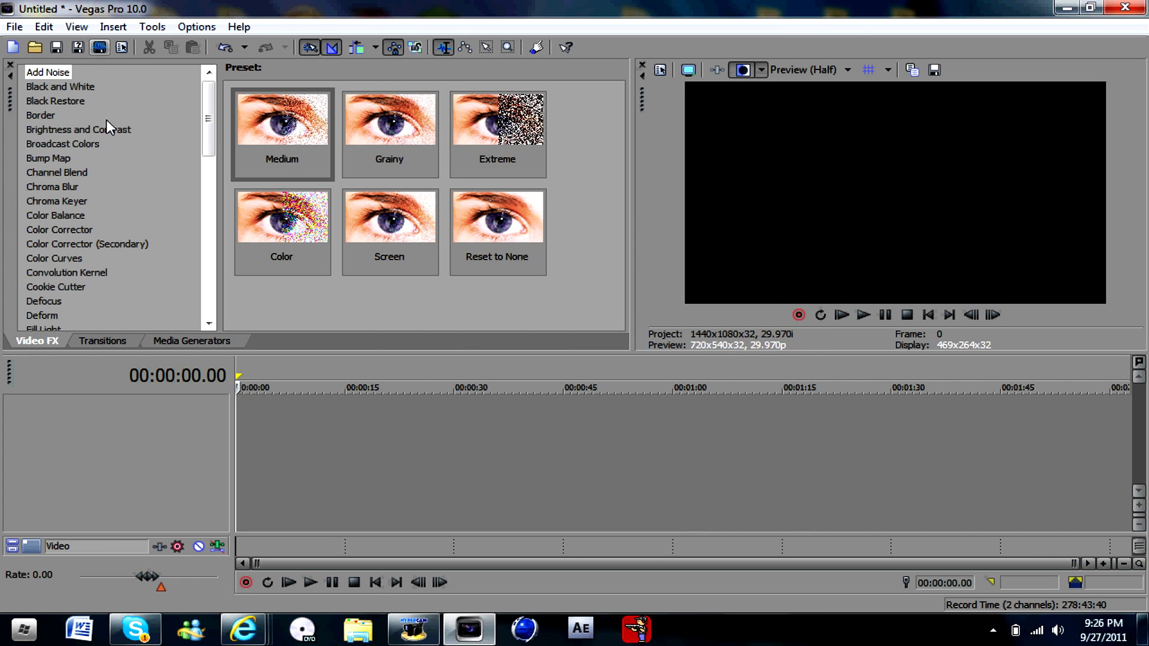
Step: Import the 6:51 'wager match compressed' clip from cod videos onto the timeline
left_click(34, 47)
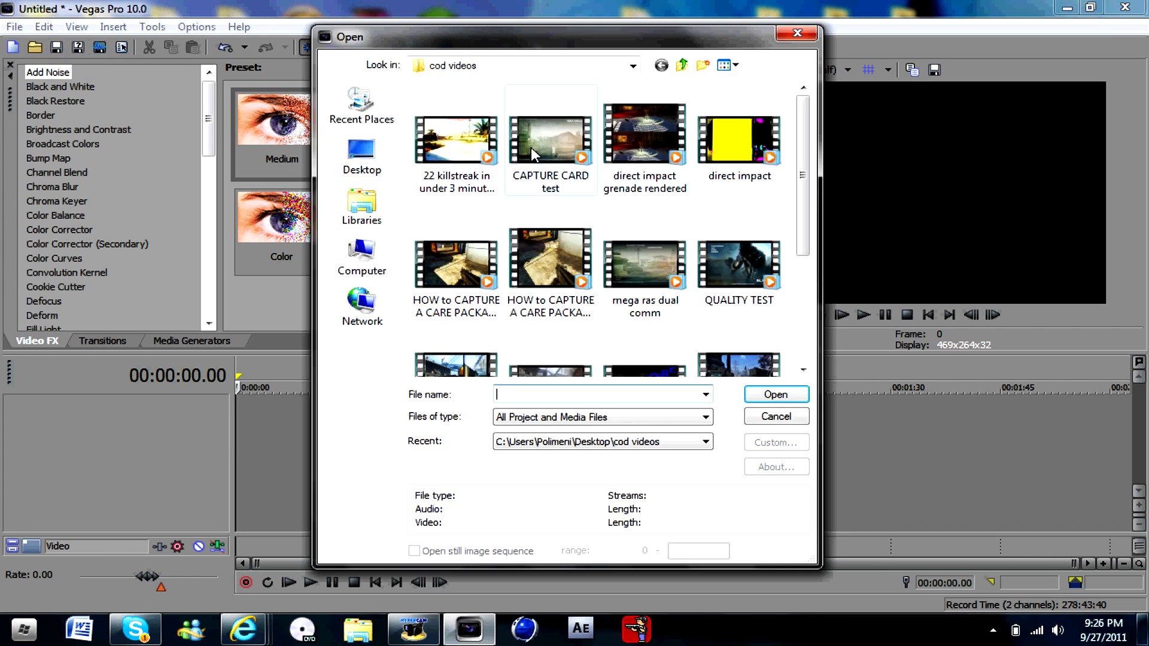
scroll("down", 3)
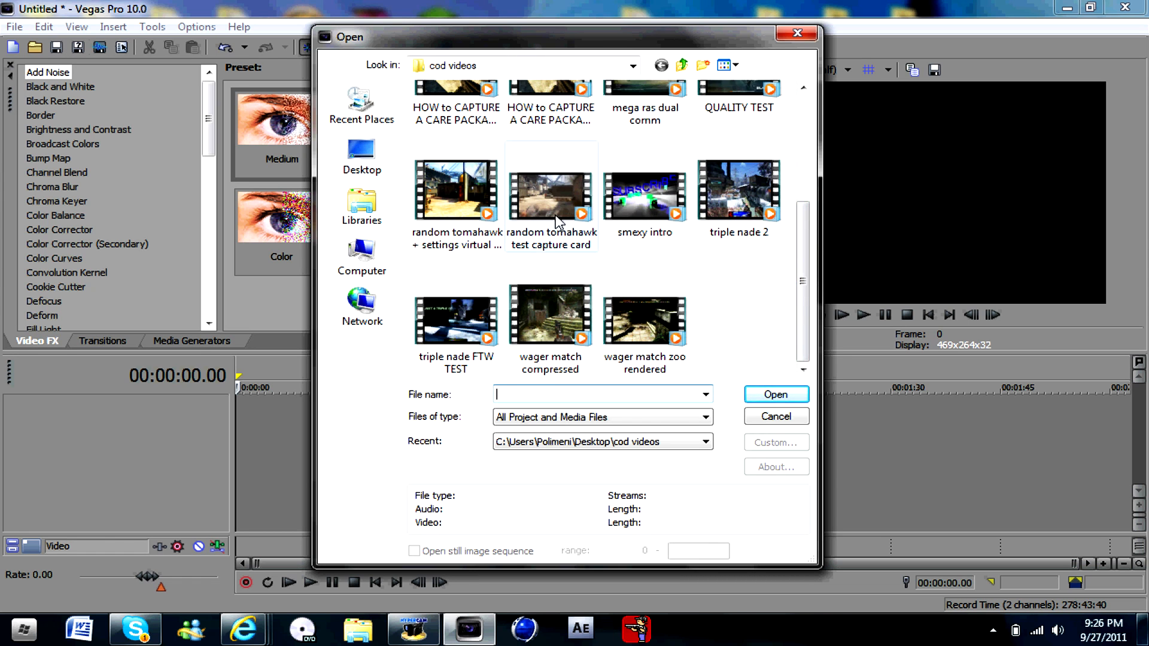
left_click(549, 321)
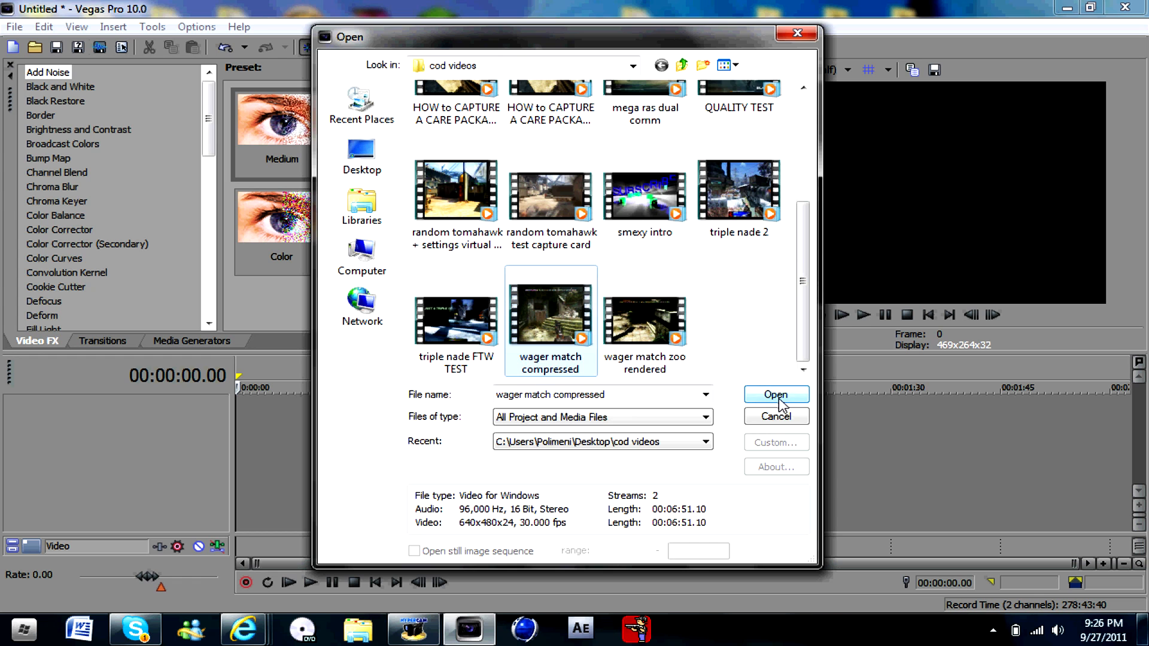
left_click(776, 394)
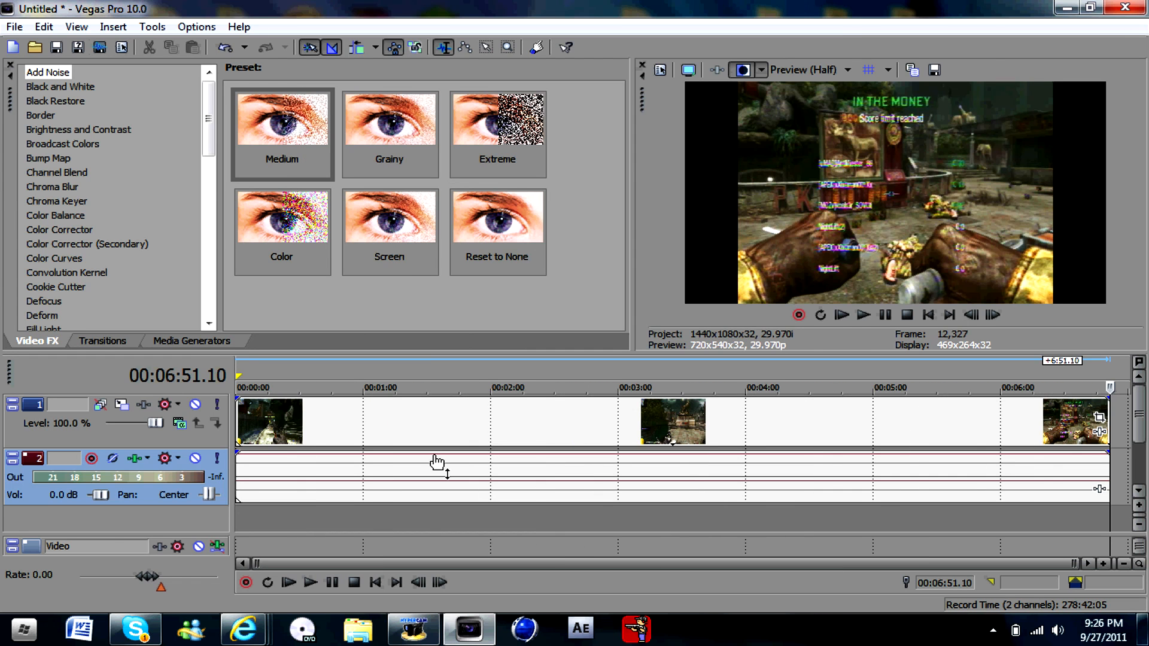
mouse_move(612, 425)
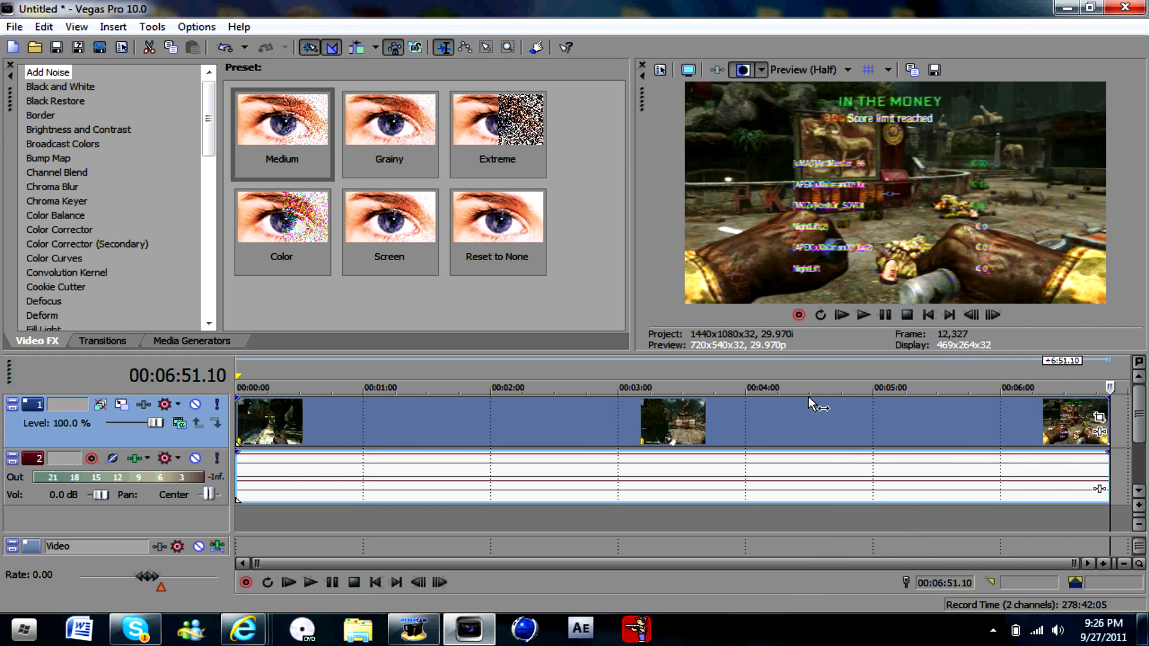
mouse_move(903, 334)
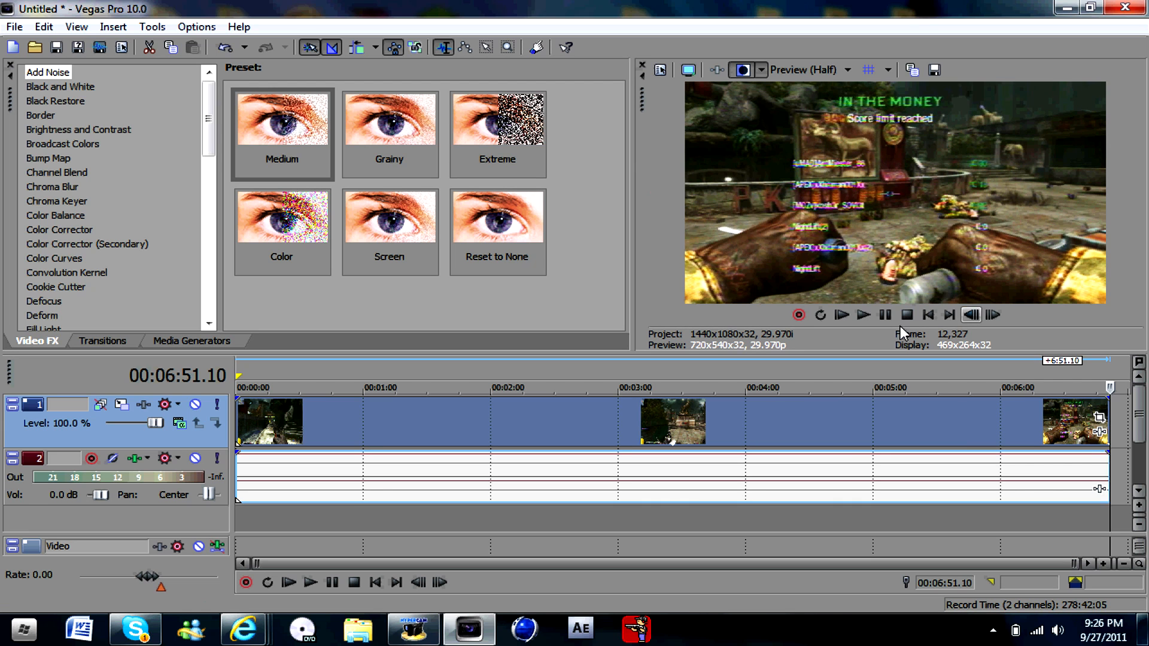
mouse_move(590, 163)
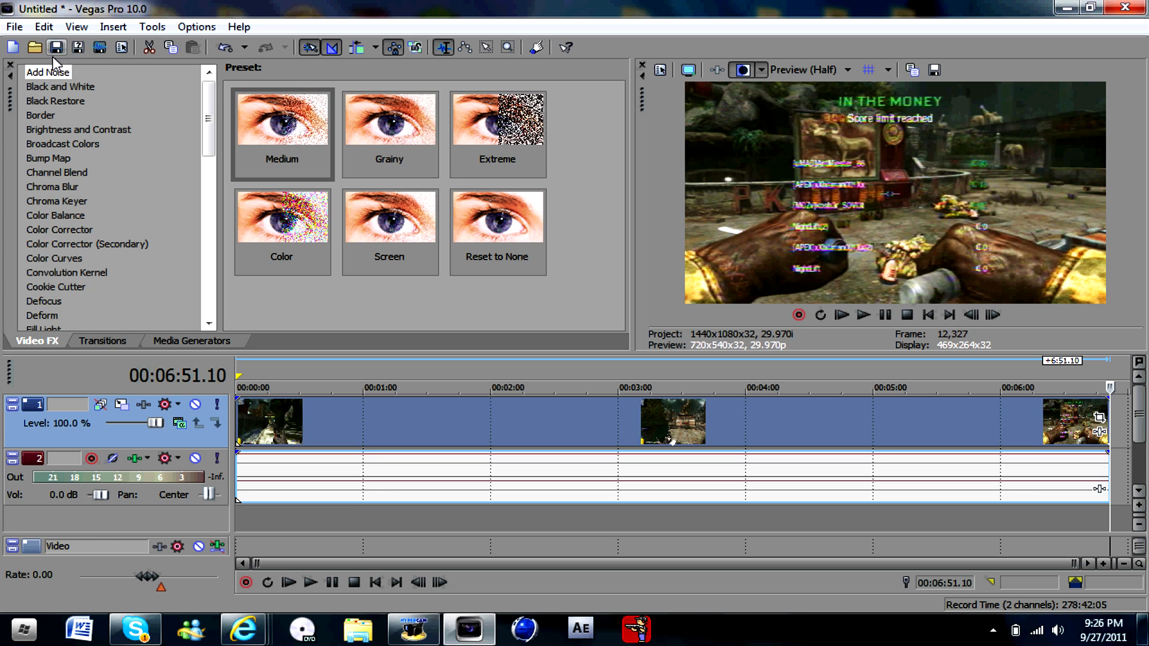
mouse_move(56, 47)
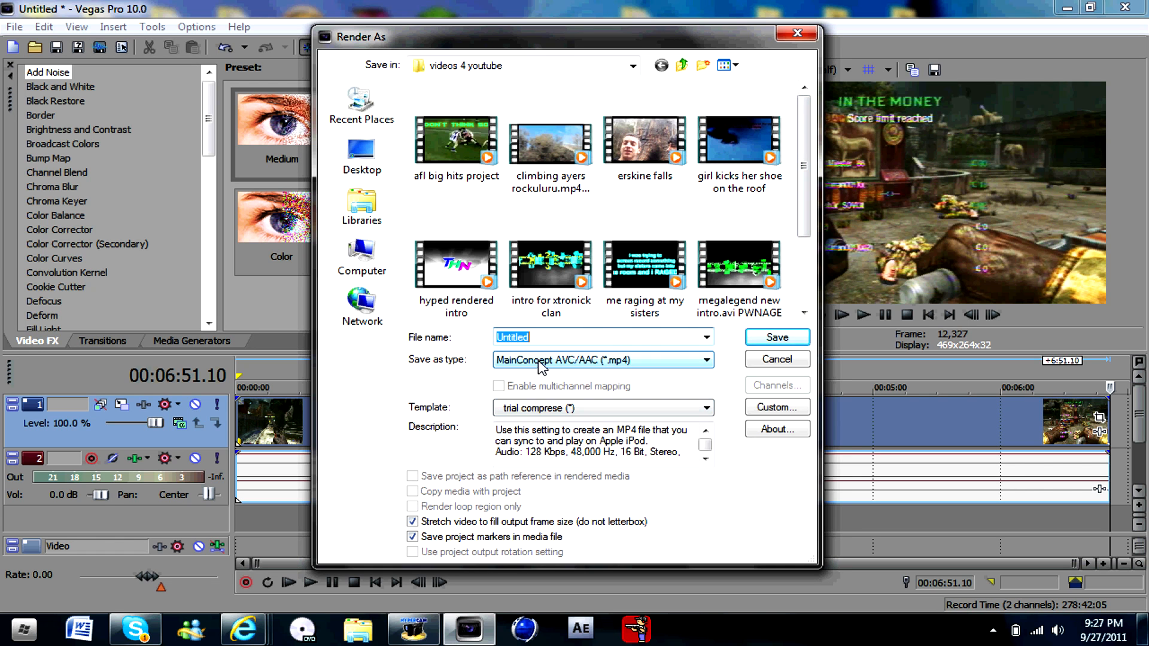
mouse_move(608, 367)
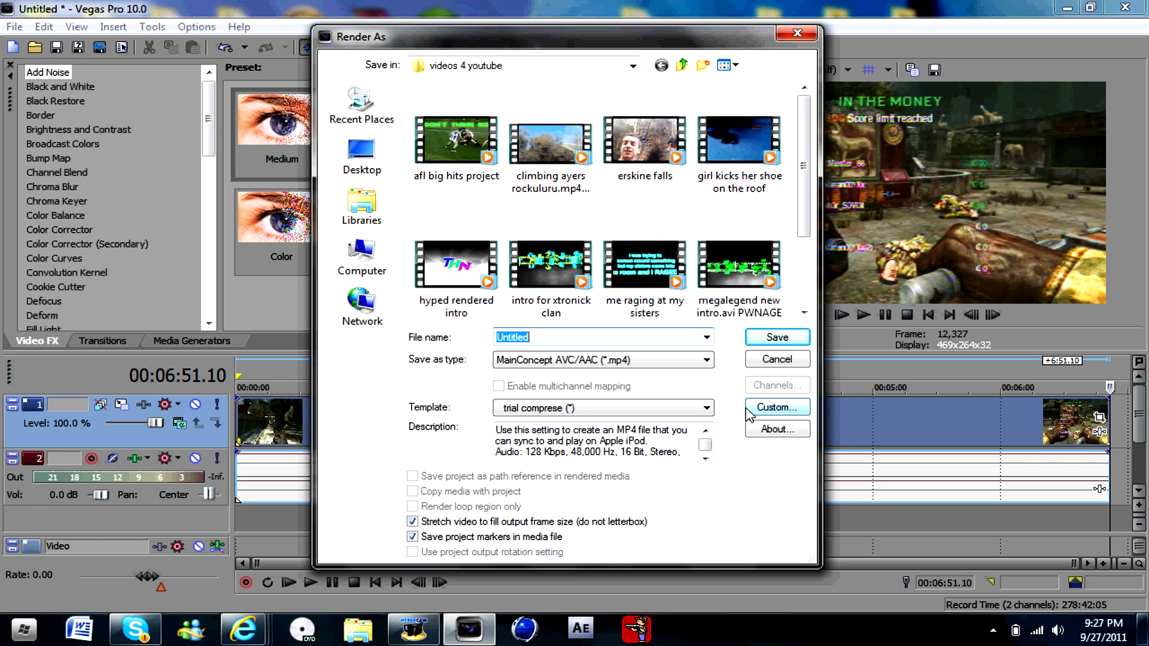
Step: Review the custom 1920×1080 video, 48,000 Hz 128 kbps audio and Best-quality render settings, then accept them
left_click(776, 407)
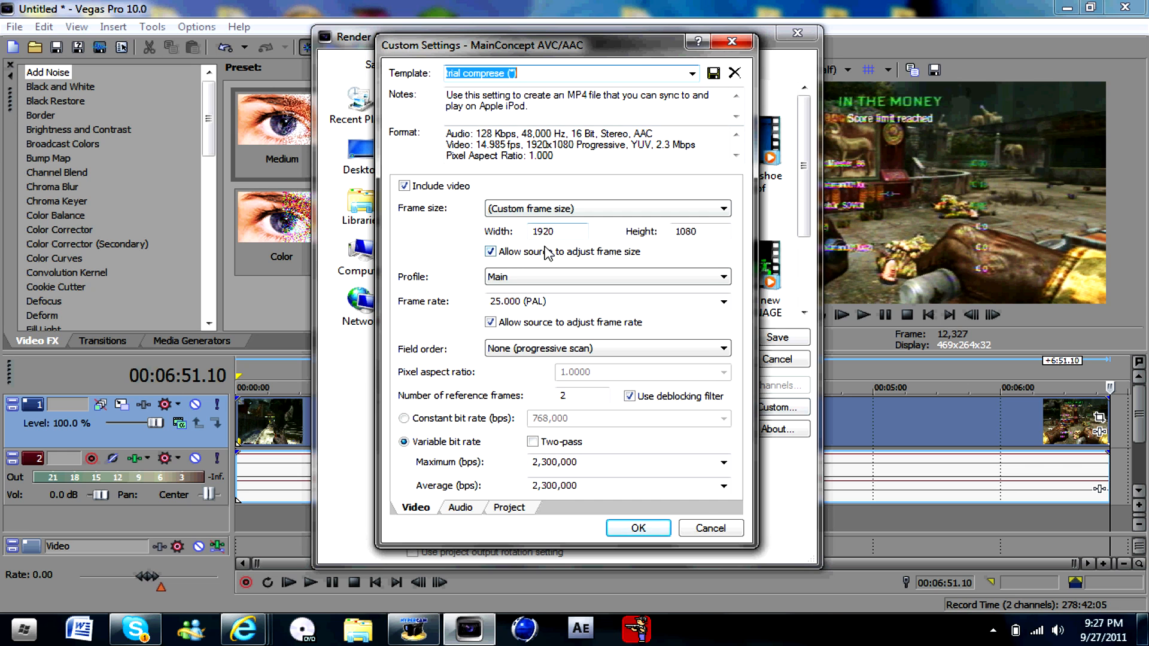
mouse_move(644, 236)
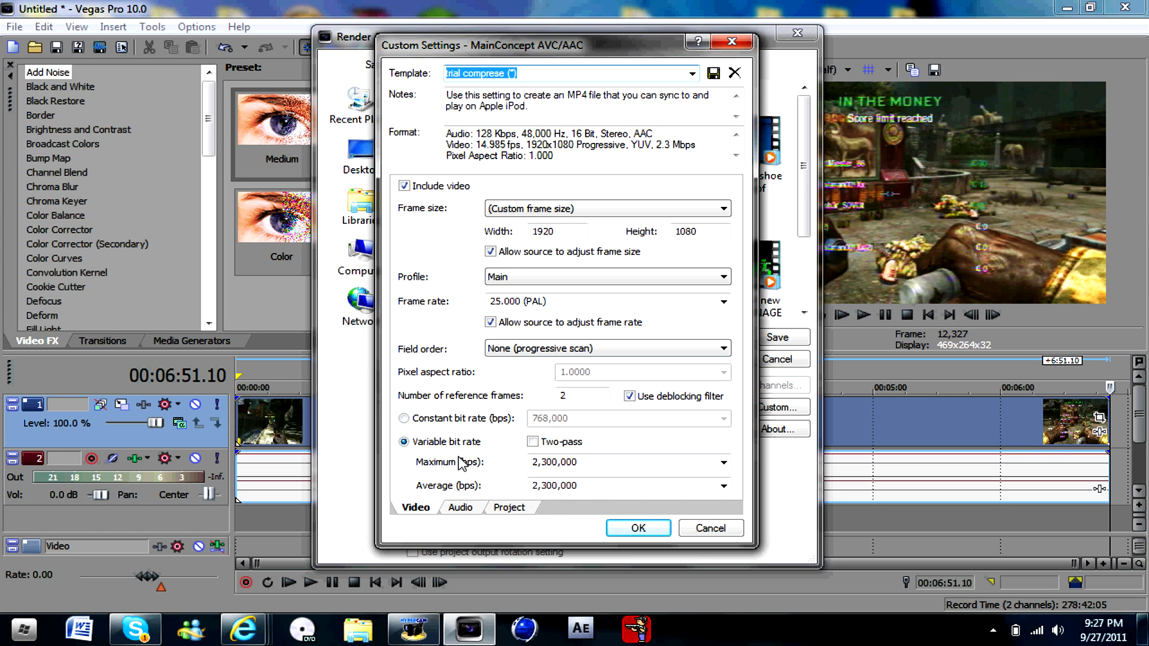
left_click(460, 507)
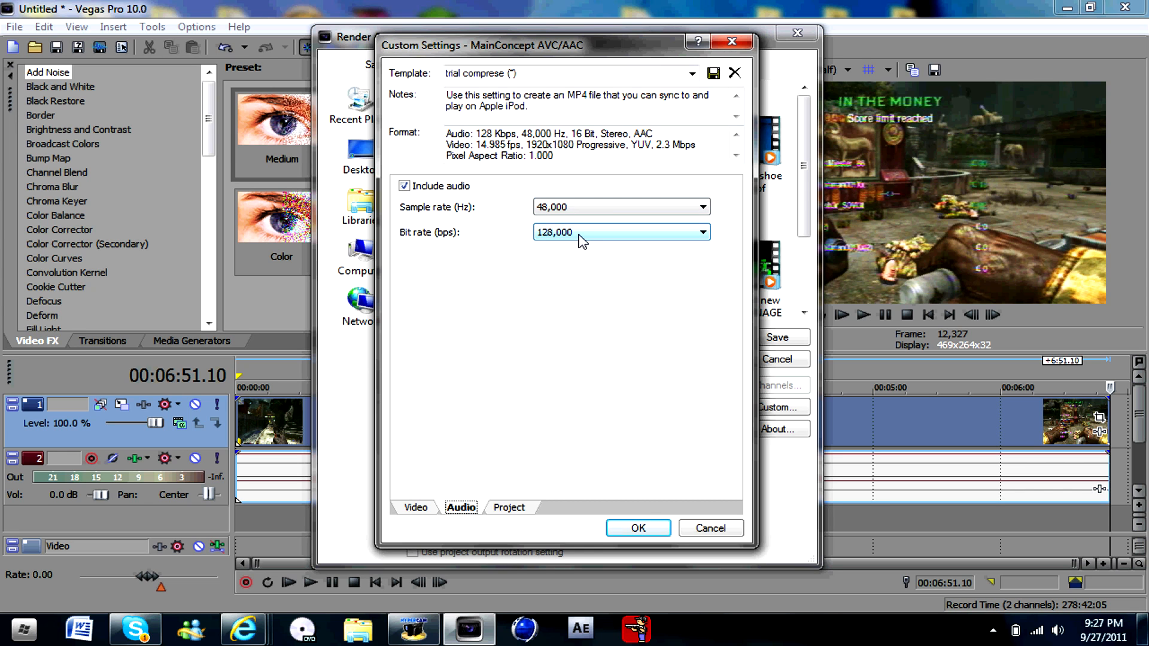
left_click(510, 508)
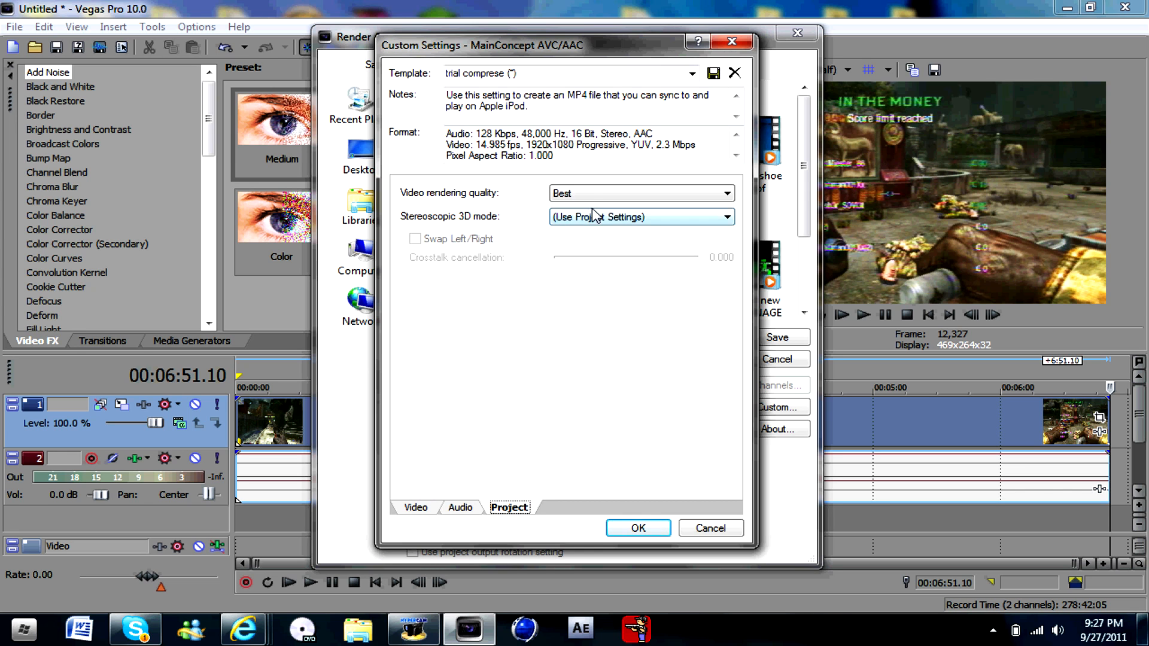
left_click(637, 527)
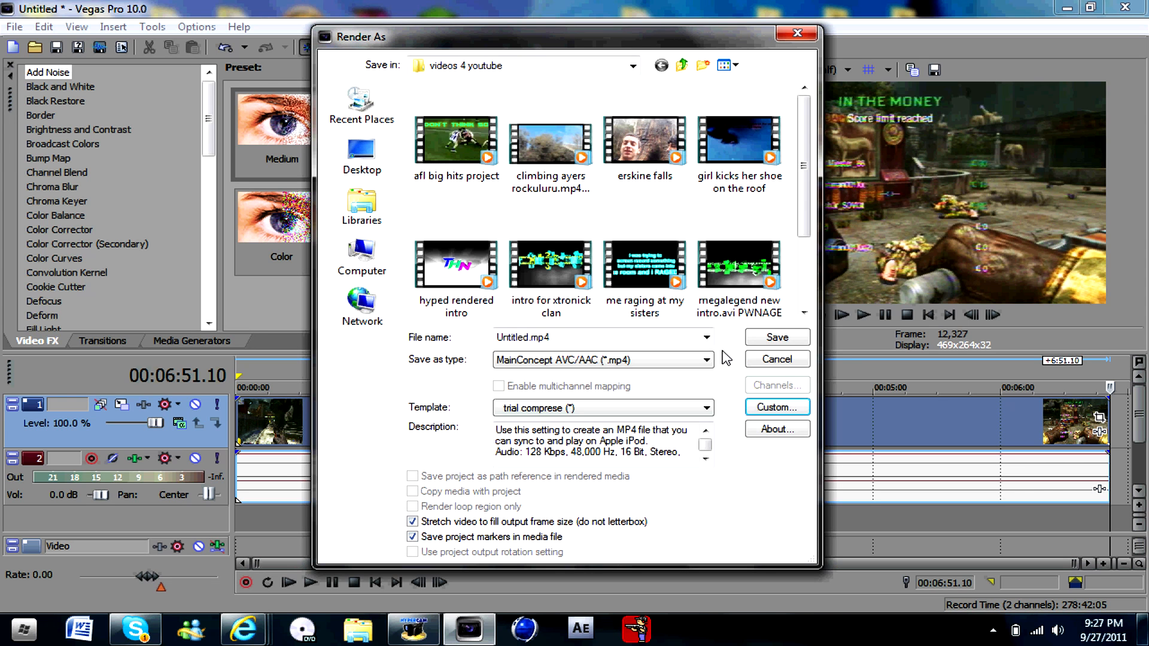